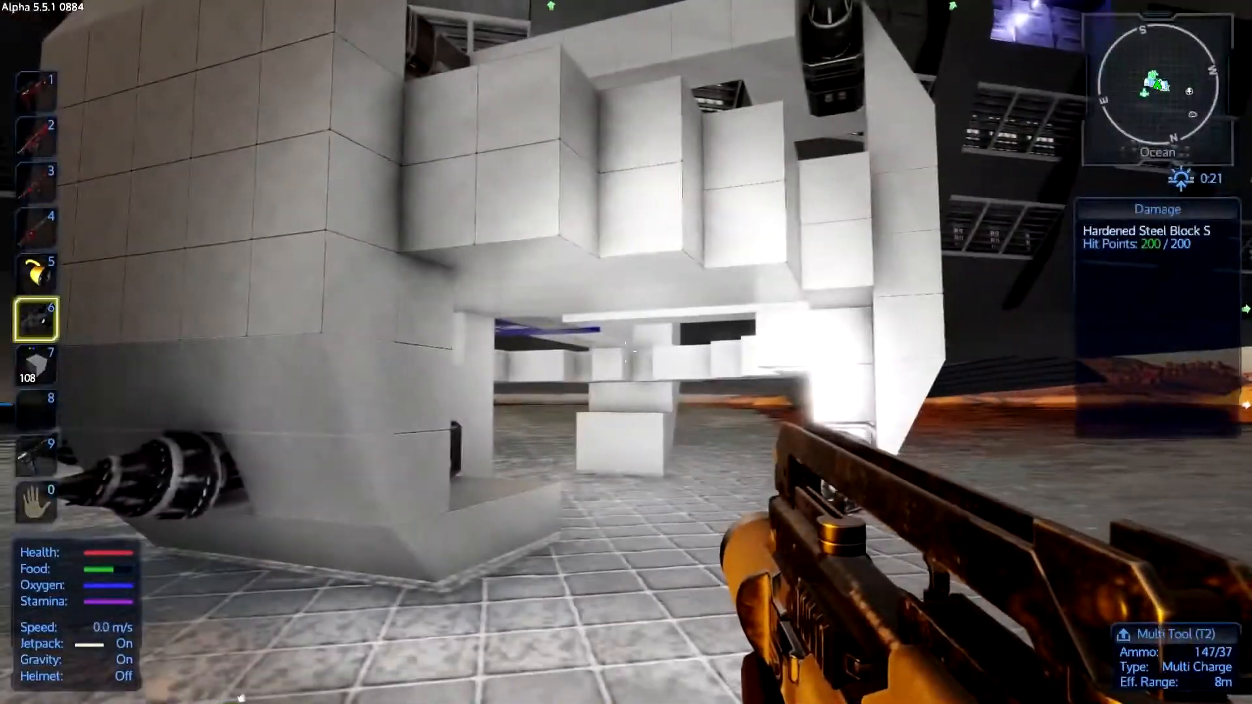
Select hardened steel blocks (slot 8) and add them to the mining ship's structure
{"action": "key", "text": "8"}
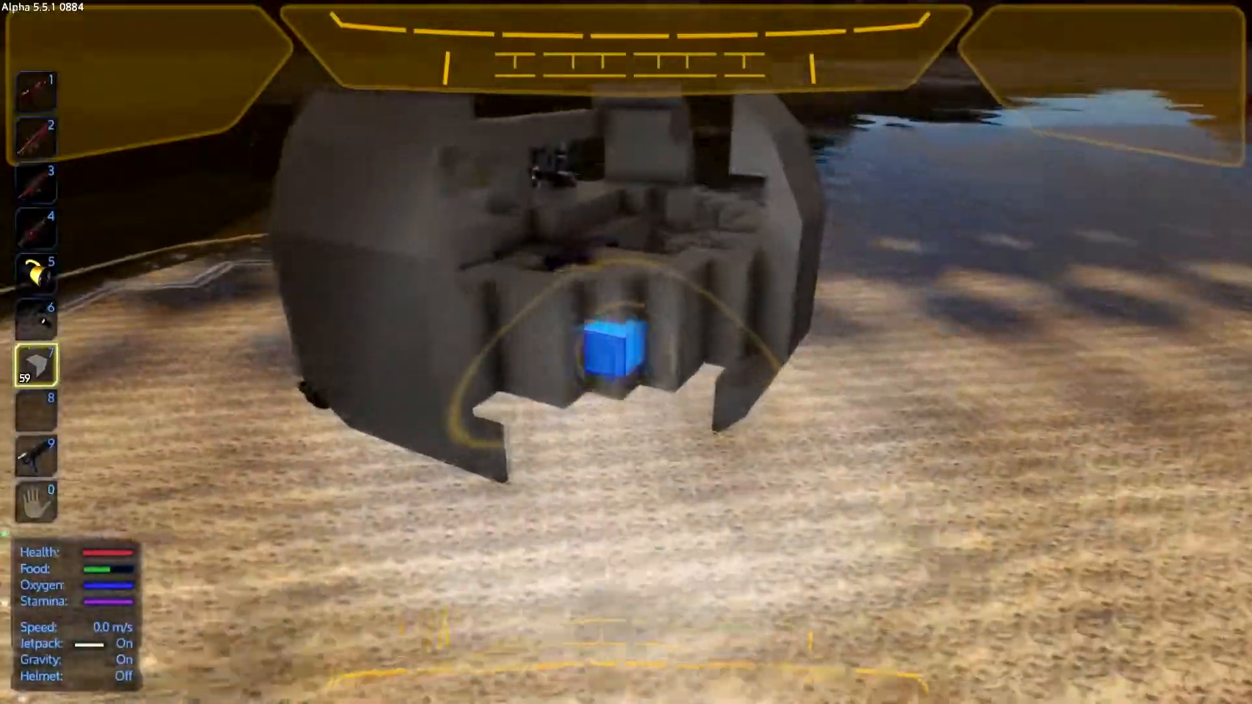
Equip the Multi Tool and remove framework blocks from beneath the hull
{"action": "key", "text": "6"}
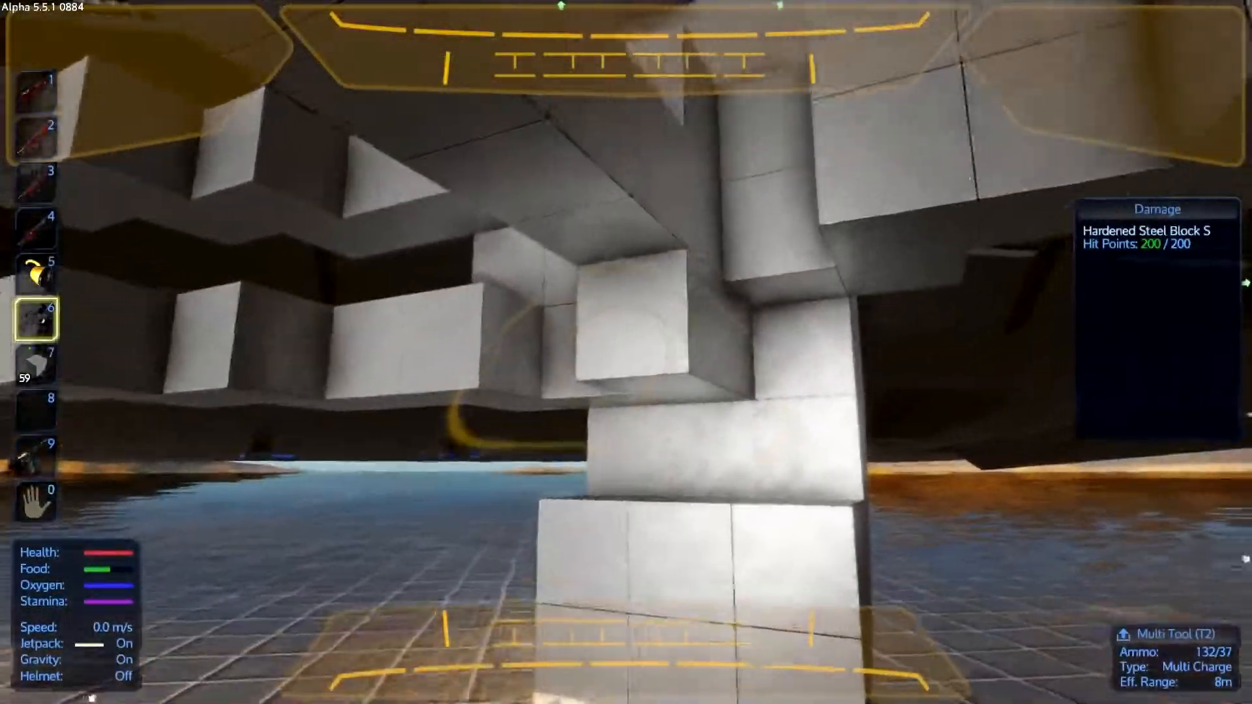
{"action": "left_click", "coordinate": [620, 333]}
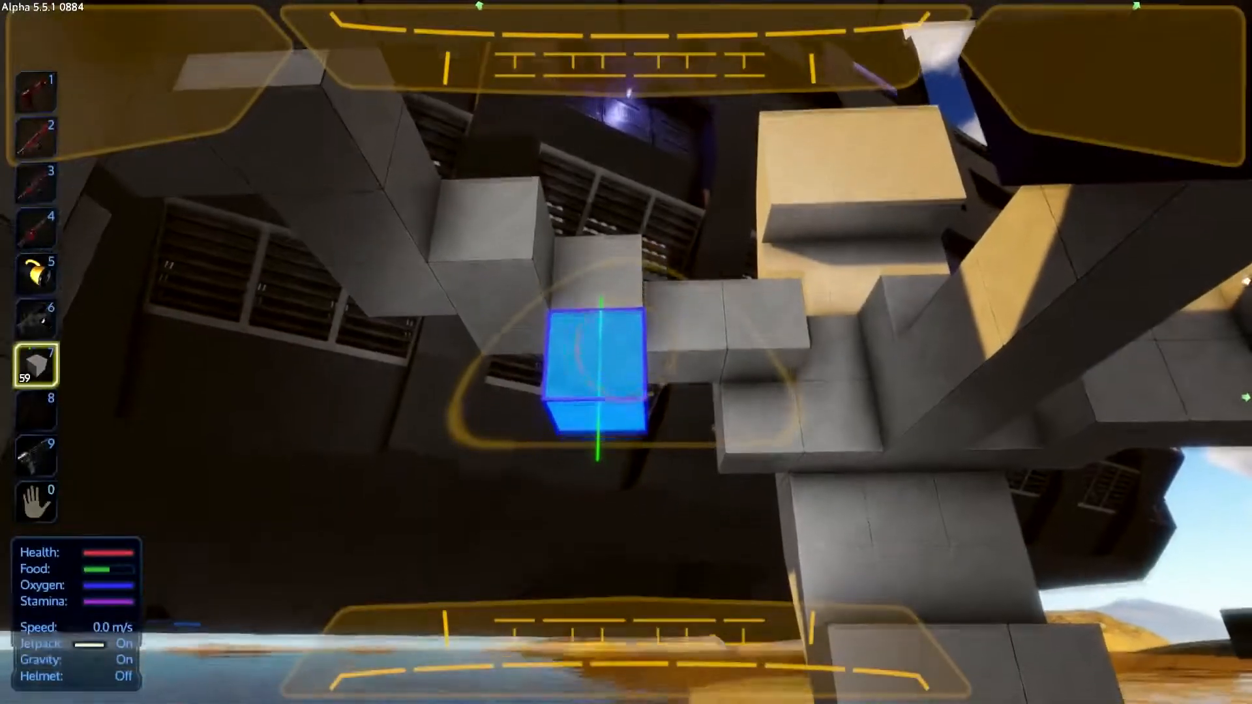
Place about two dozen hardened steel blocks inside the hull's inner framework
{"action": "key", "text": "6"}
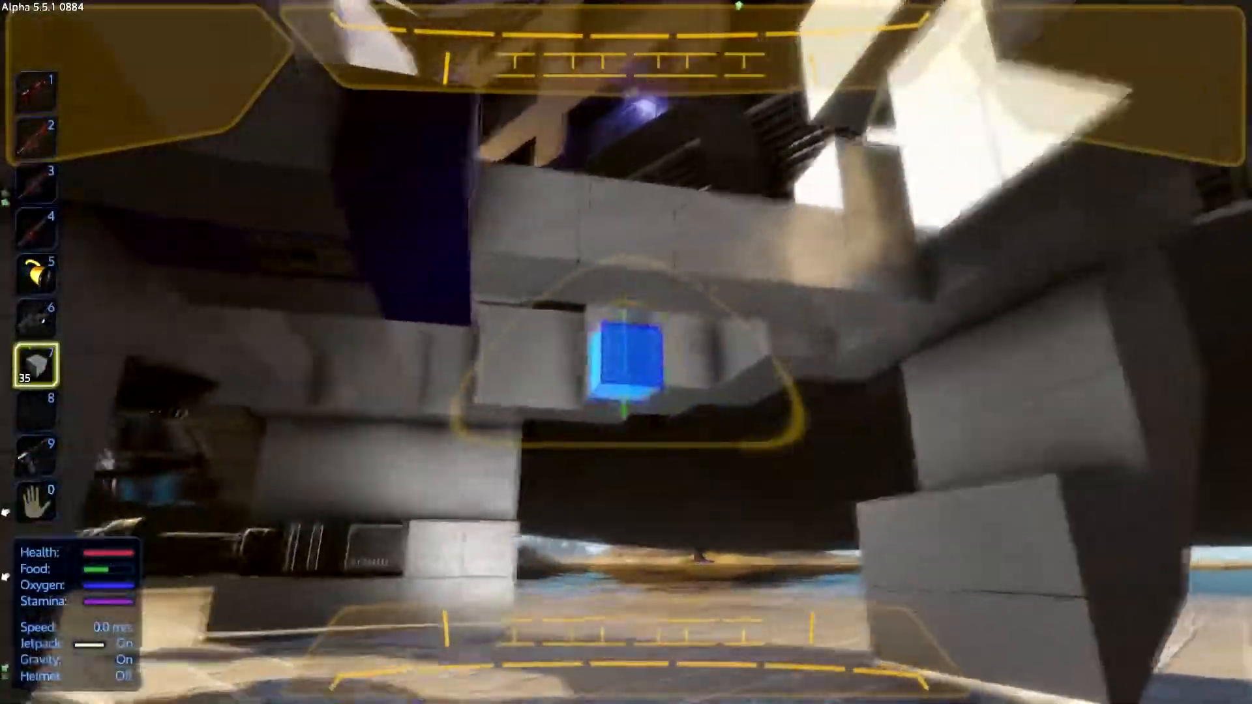
{"action": "key", "text": "6"}
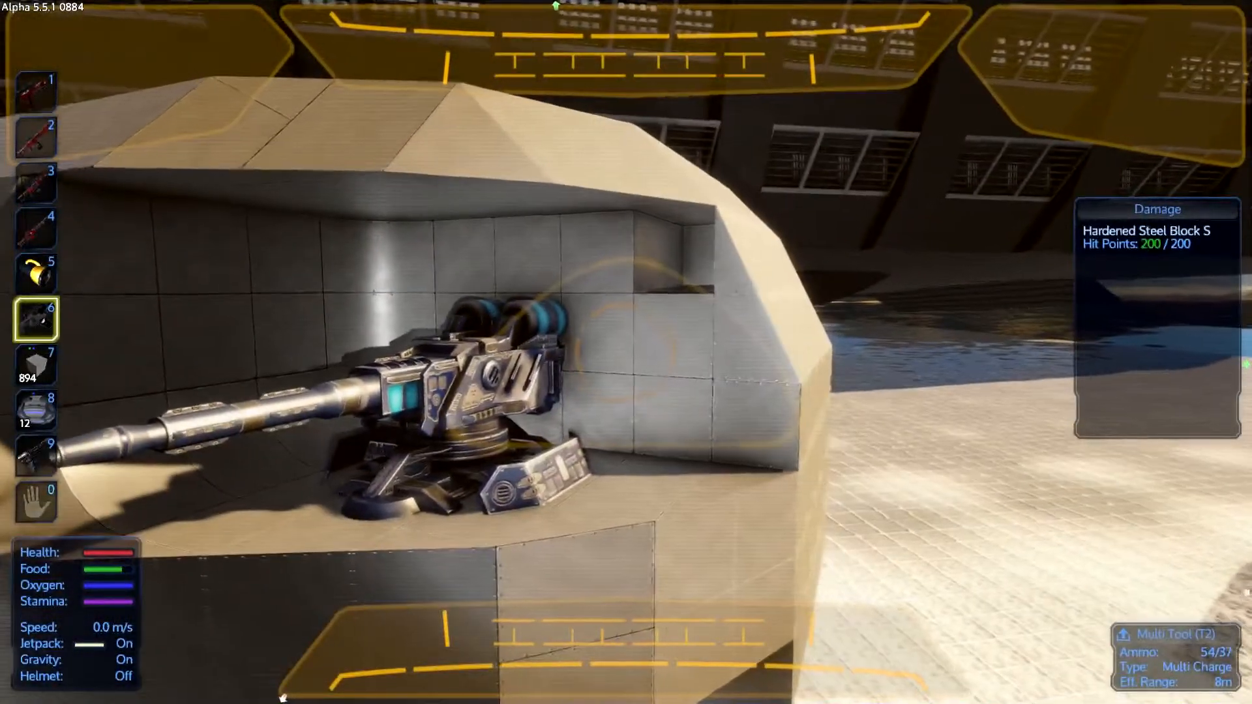
Set four cannon turrets into the recessed corner pockets among the front drills
{"action": "key", "text": "7"}
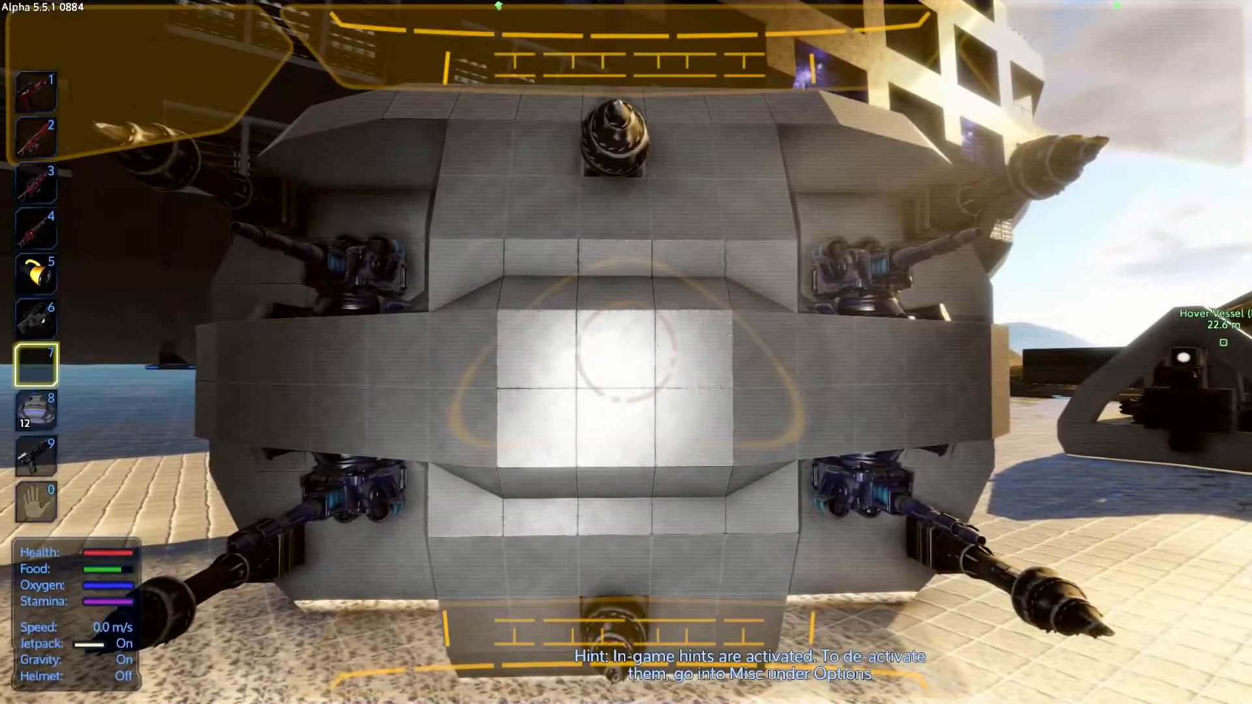
Remove hardened steel blocks from the hull front to open and widen a recess
{"action": "key", "text": "6"}
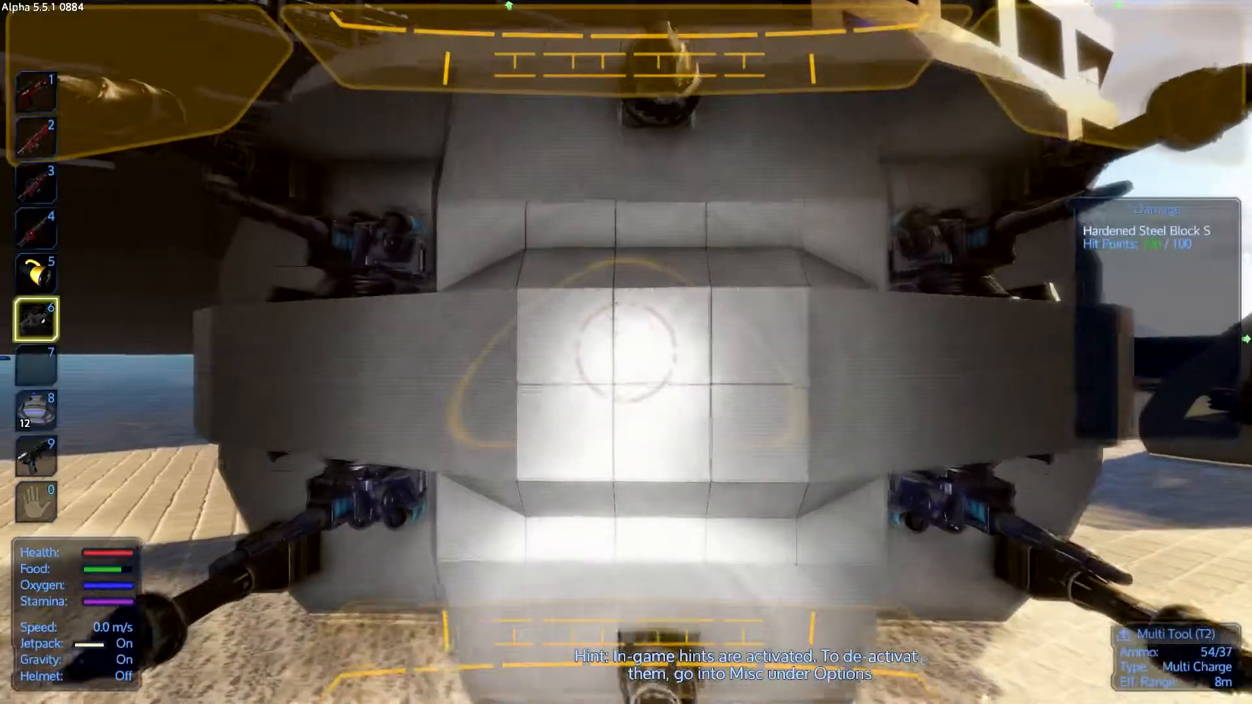
{"action": "left_click", "coordinate": [620, 356]}
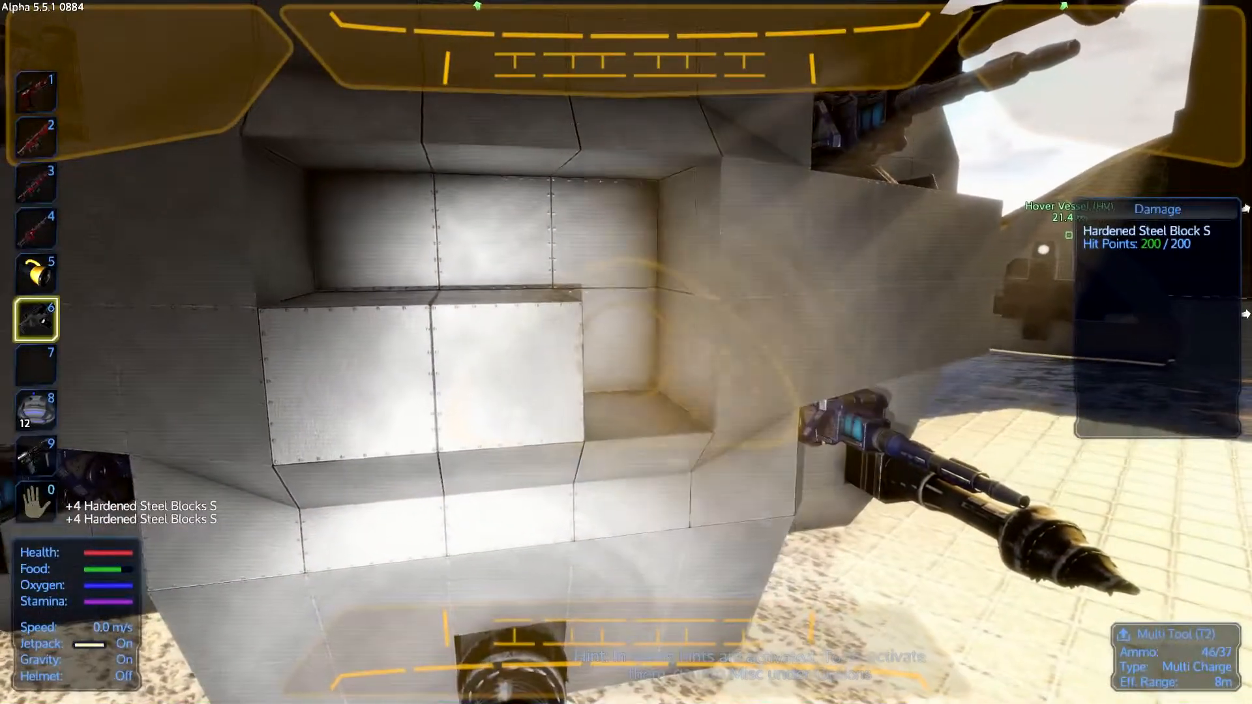
{"action": "left_click", "coordinate": [626, 352]}
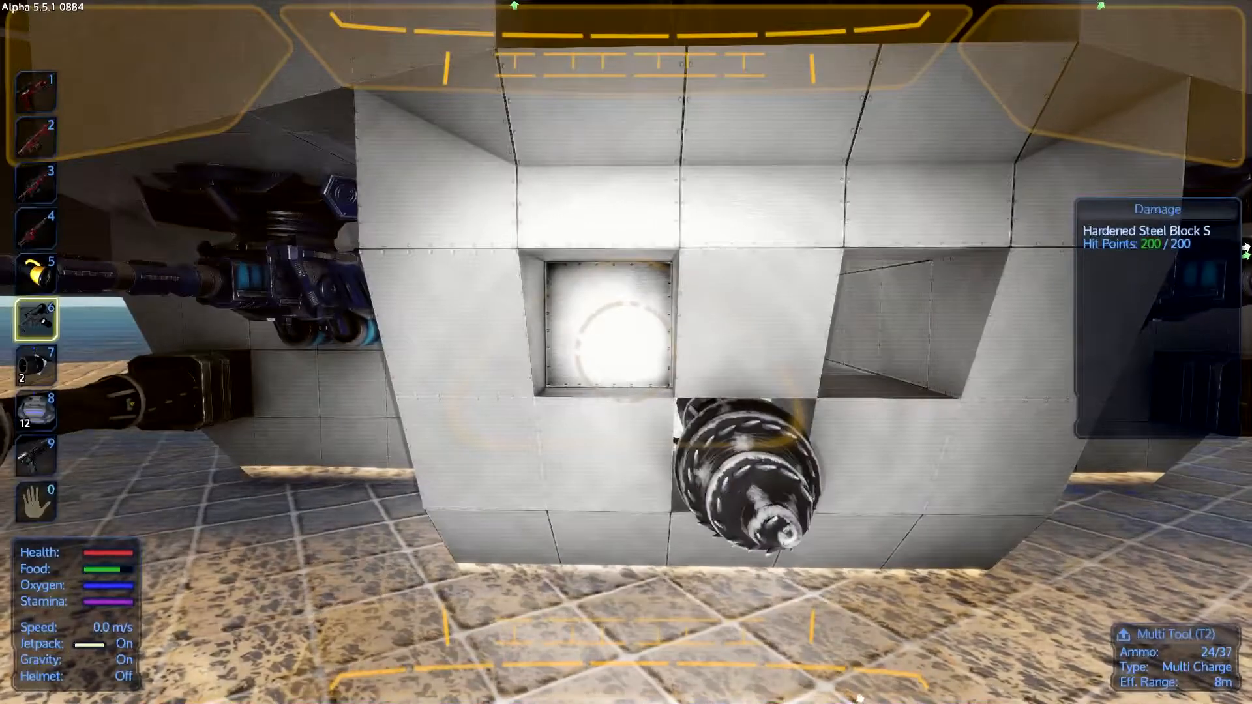
Deepen the front recess and set reverse thrusters from slot 7 inside it
{"action": "left_click", "coordinate": [619, 340]}
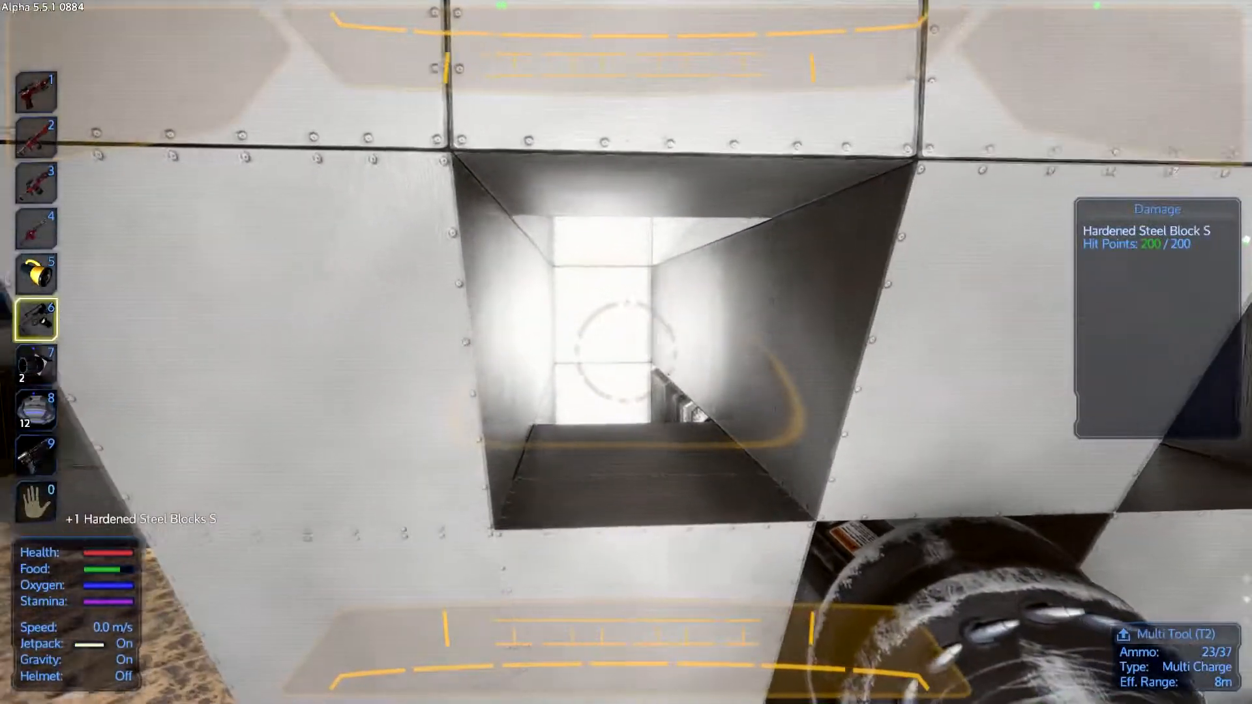
{"action": "key", "text": "7"}
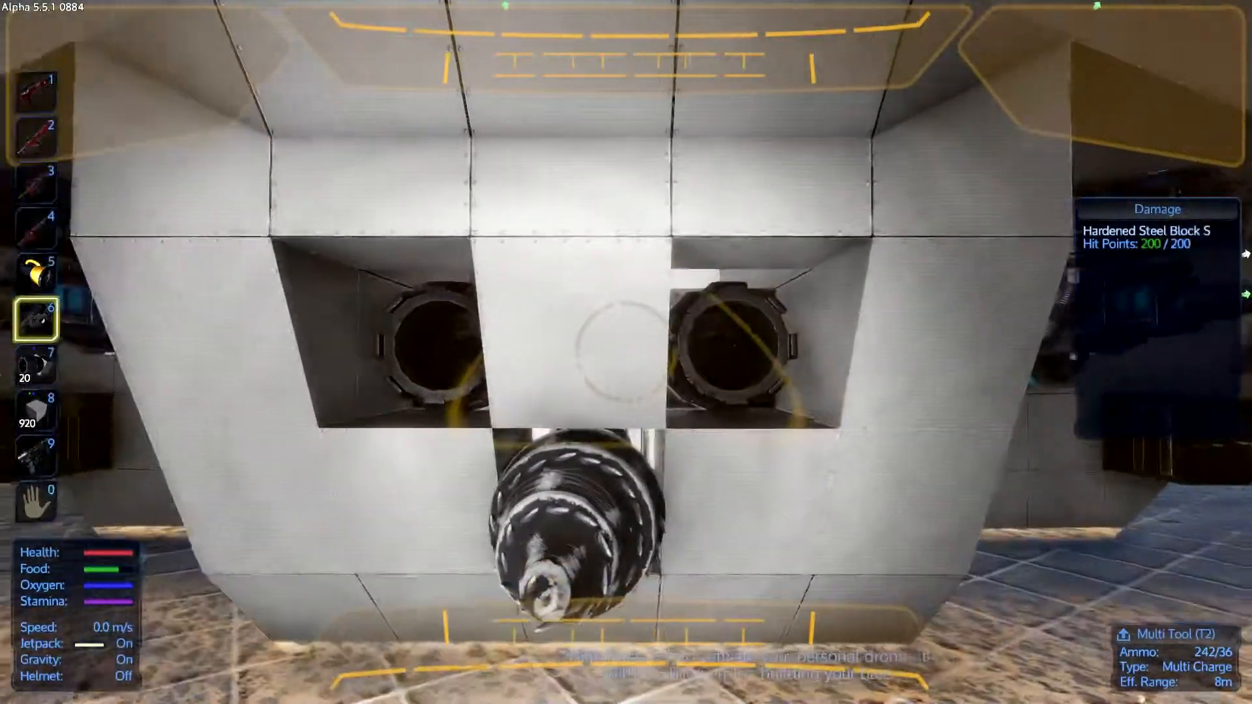
{"action": "left_click", "coordinate": [617, 353]}
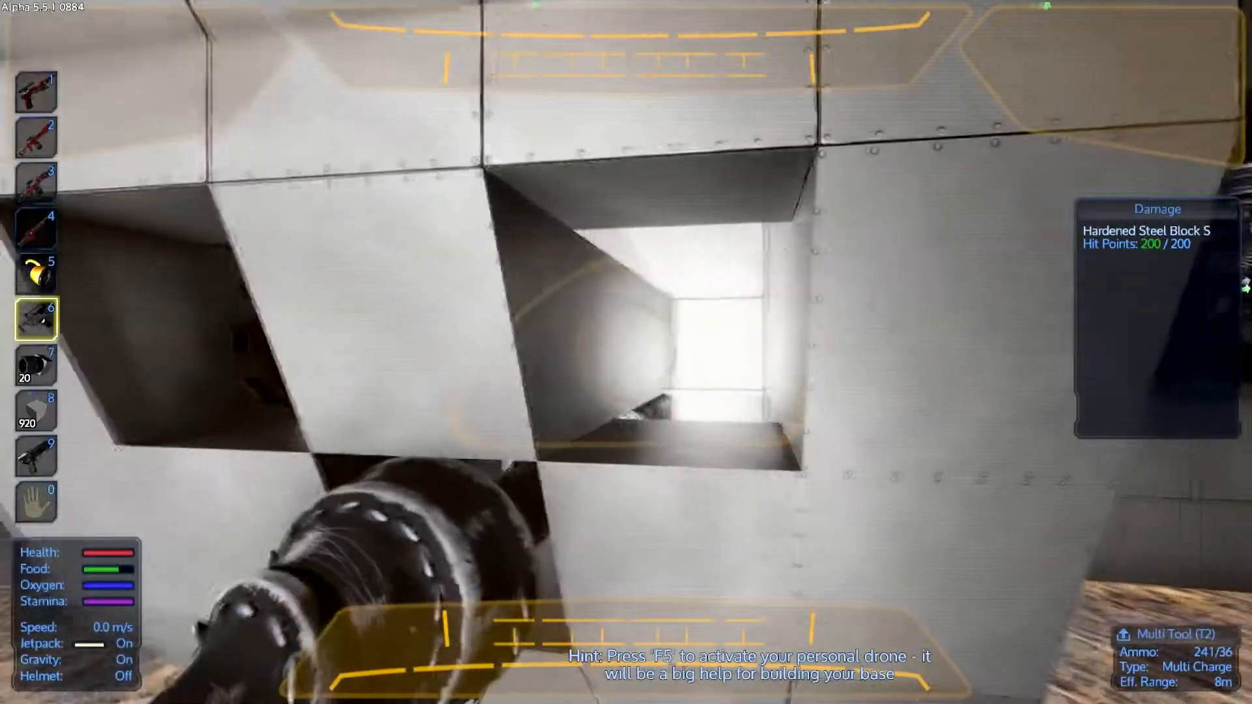
Fill surrounding gaps with hardened steel and pull out the misplaced thruster
{"action": "key", "text": "8"}
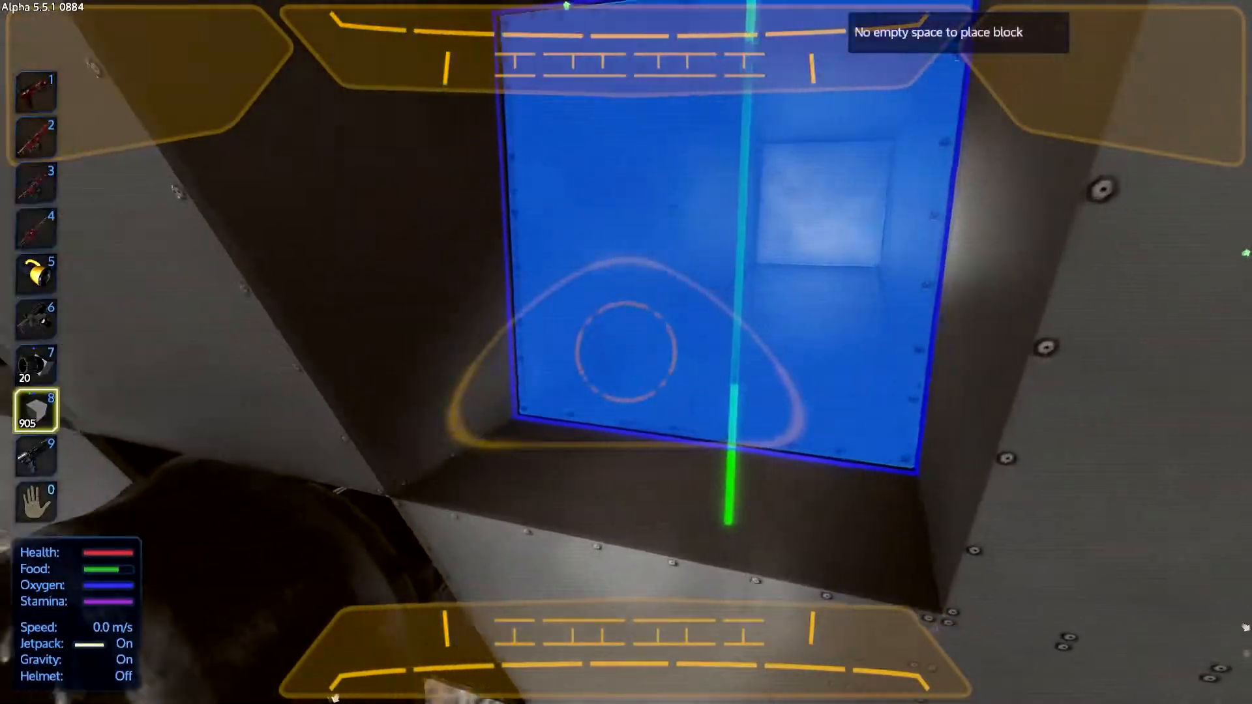
{"action": "key", "text": "6"}
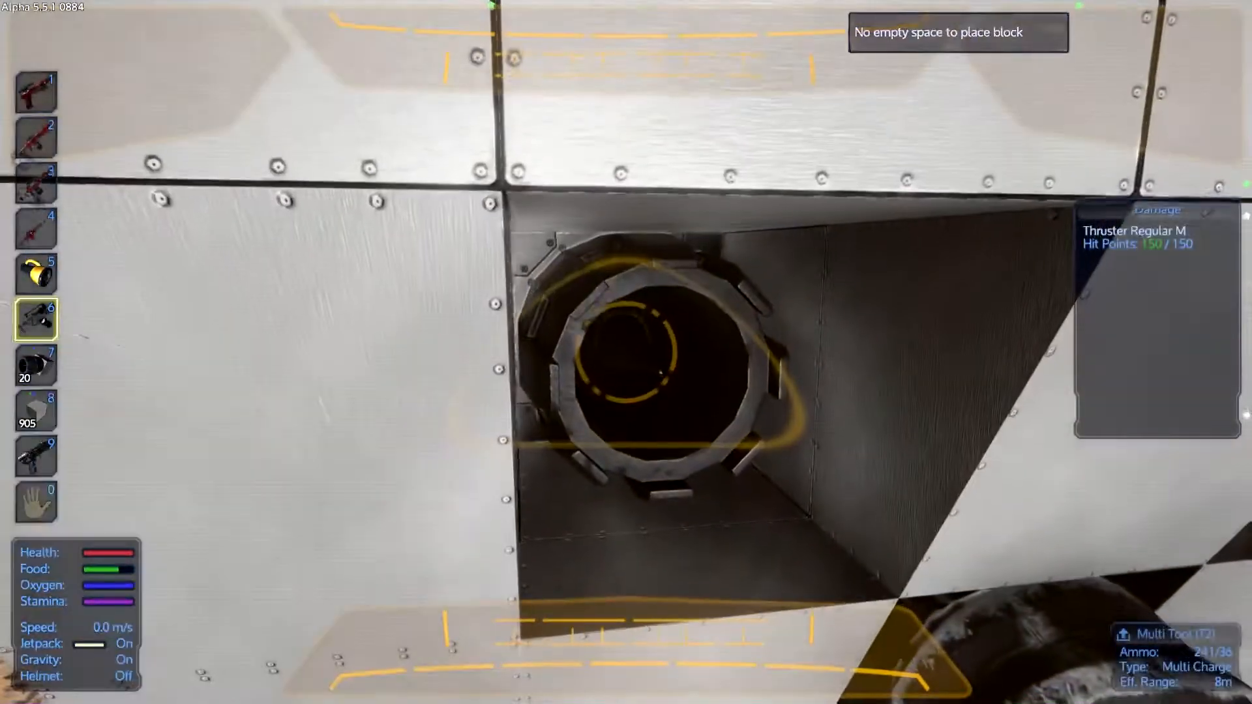
{"action": "left_click", "coordinate": [623, 347]}
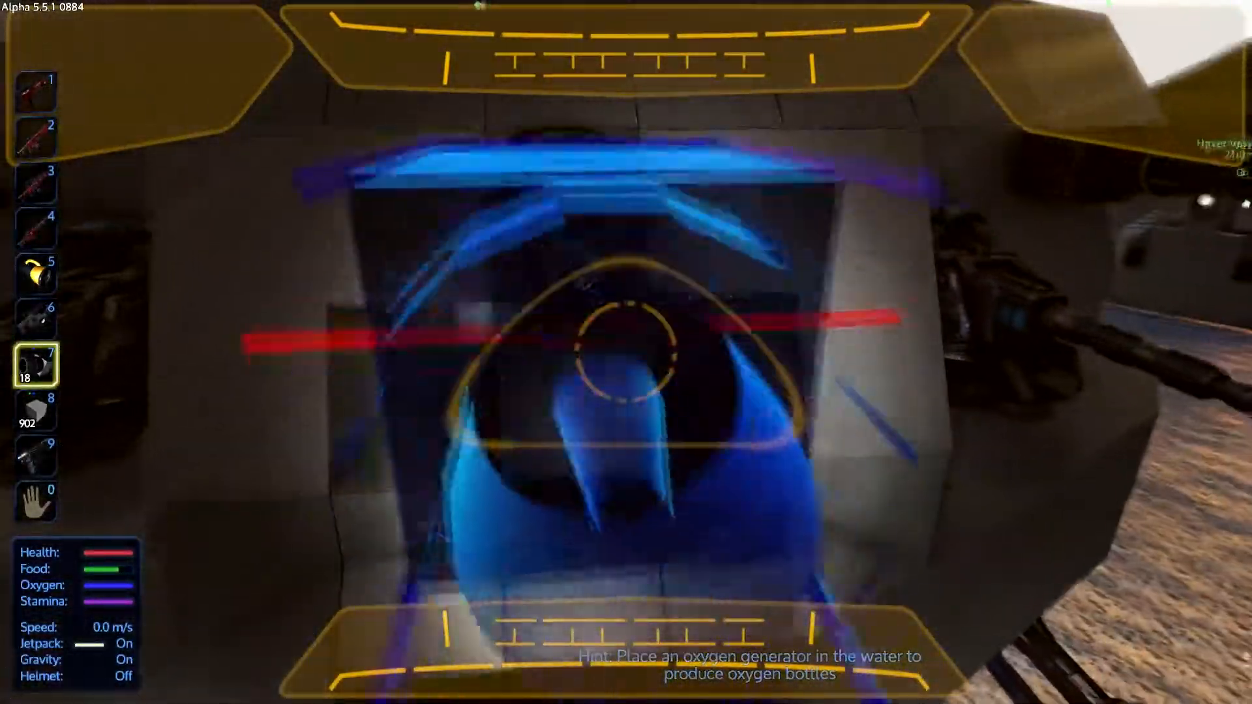
{"action": "mouse_move", "coordinate": [626, 352]}
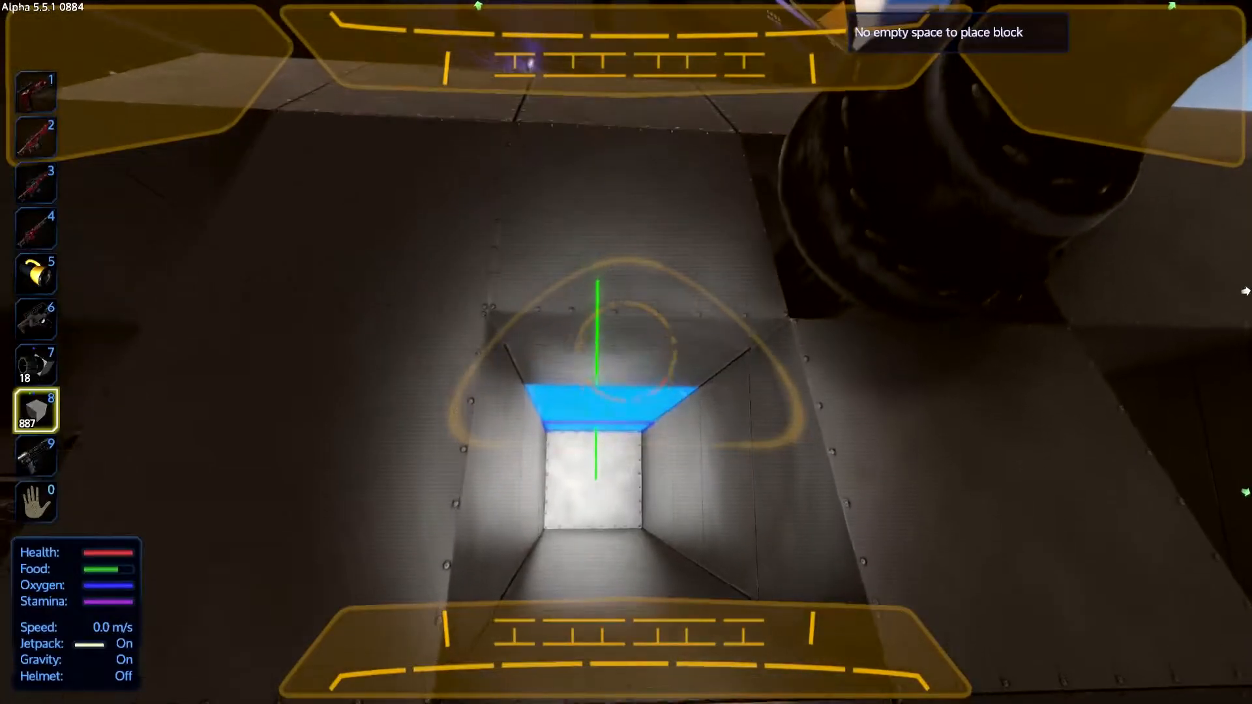
Fit more thrusters into the front recesses, removing a misplaced one
{"action": "key", "text": "7"}
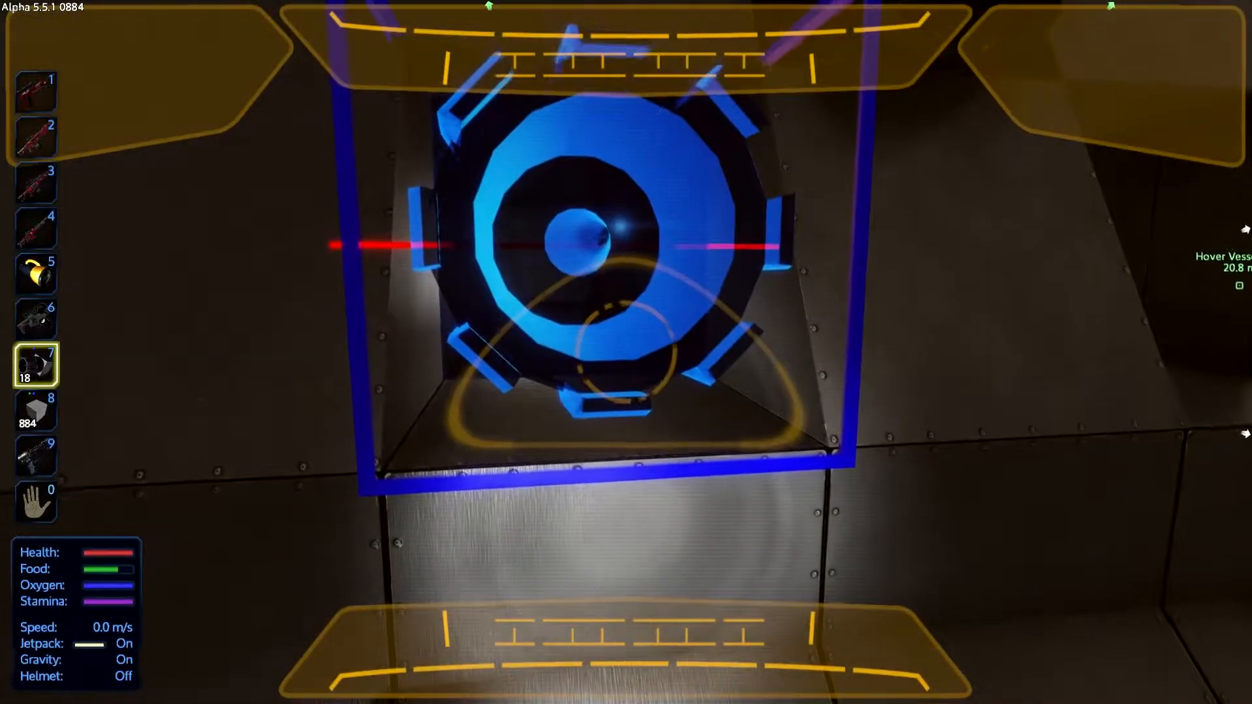
{"action": "key", "text": "6"}
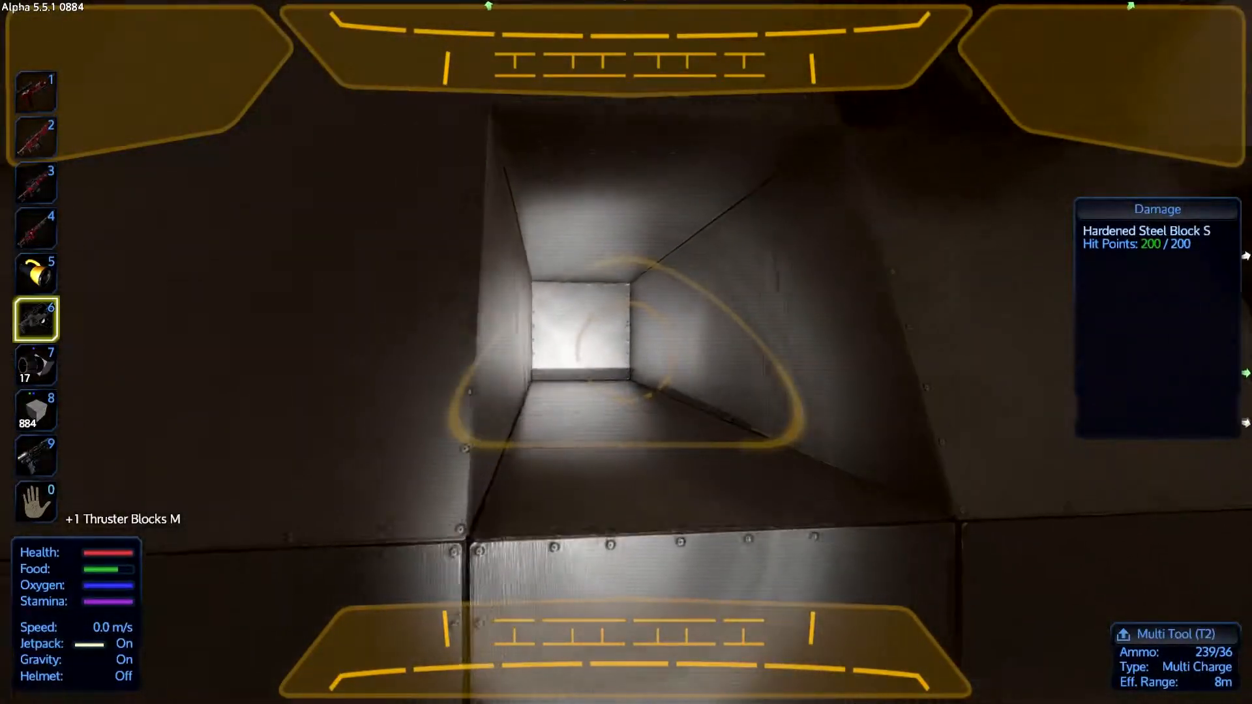
{"action": "key", "text": "7"}
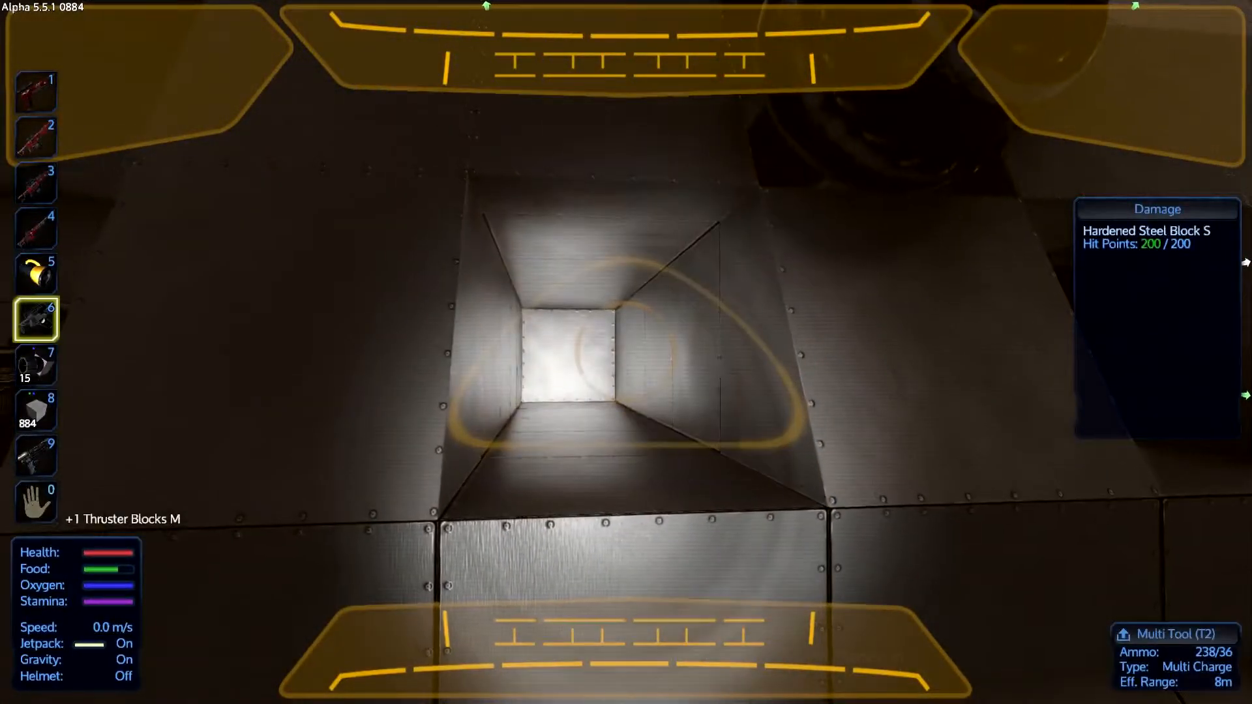
{"action": "key", "text": "7"}
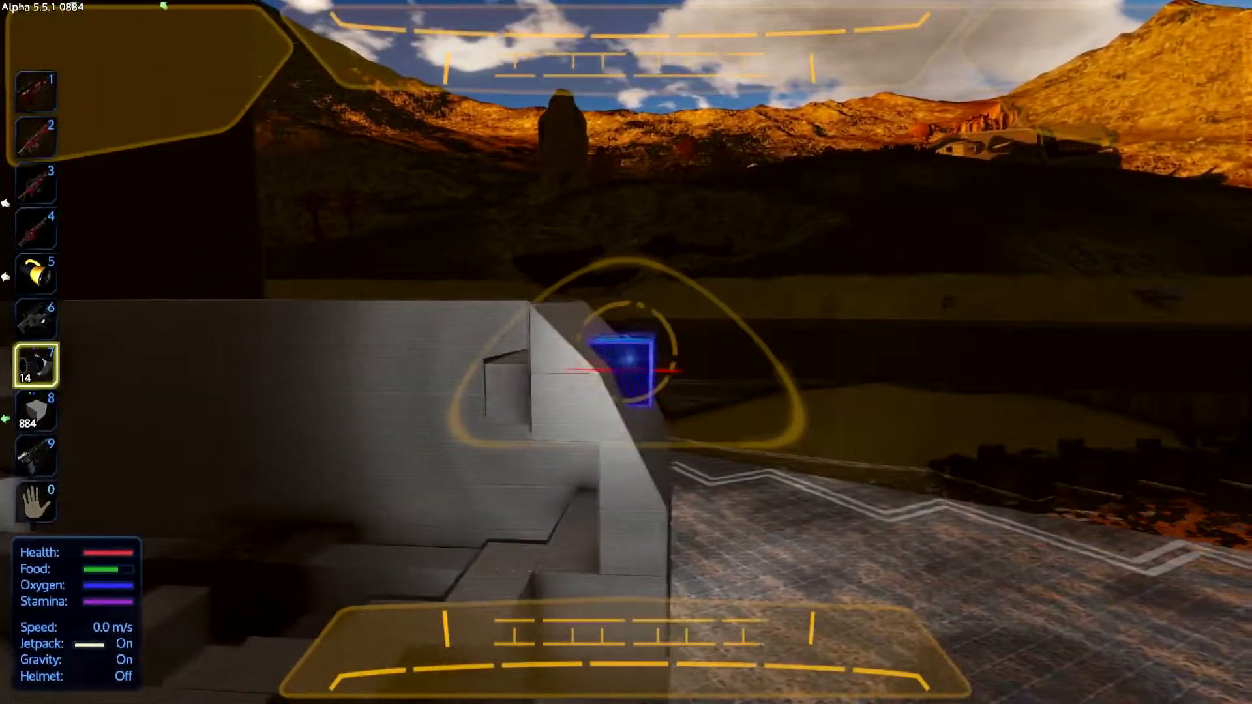
Deconstruct a hardened steel block from the hull around the newly set thruster
{"action": "key", "text": "8"}
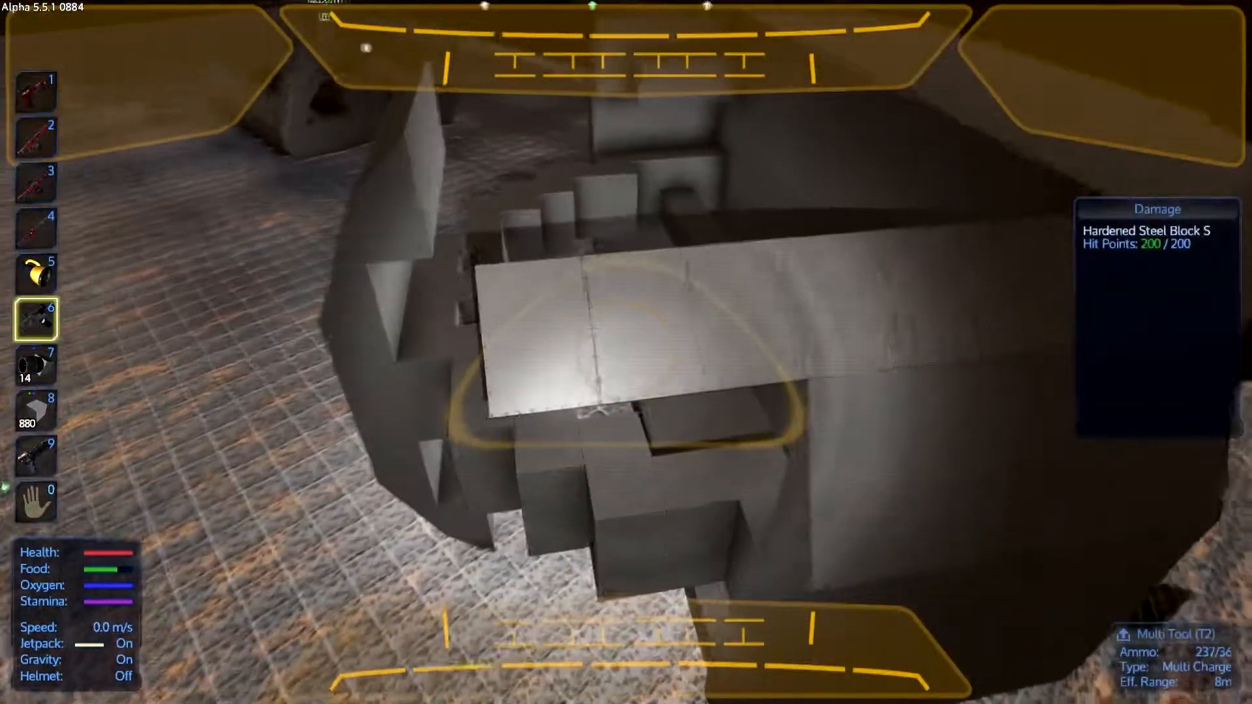
{"action": "left_click", "coordinate": [600, 346]}
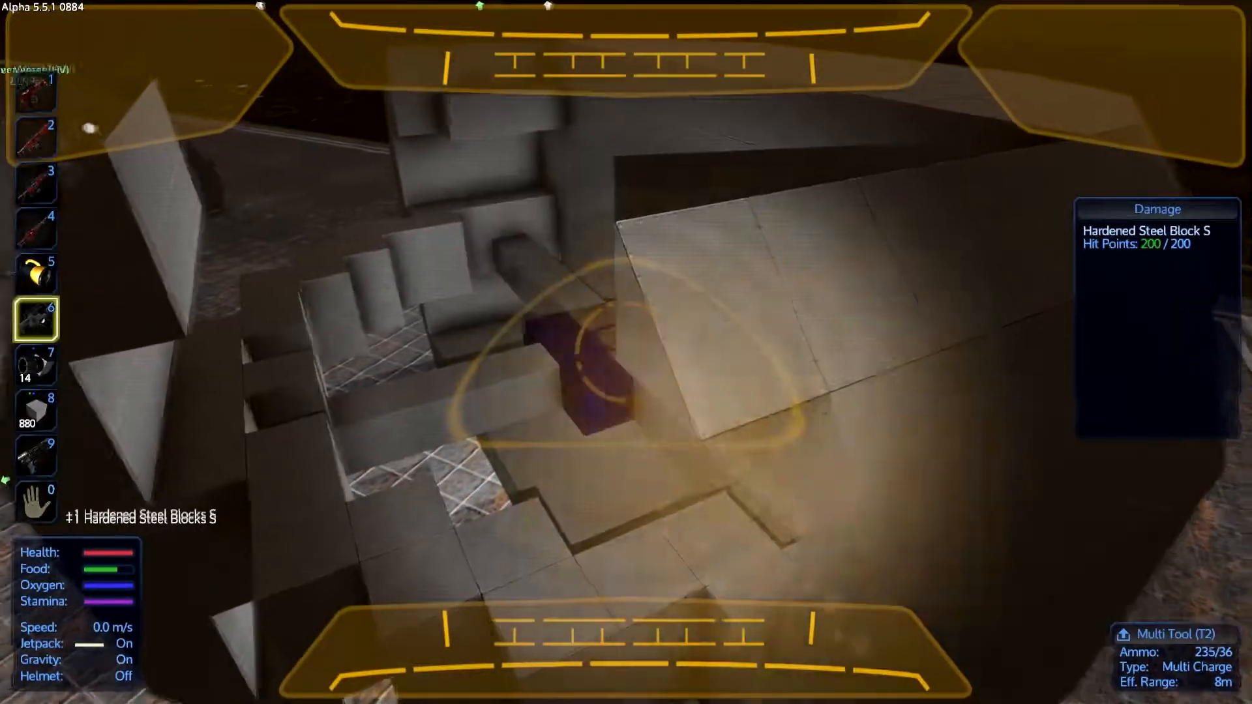